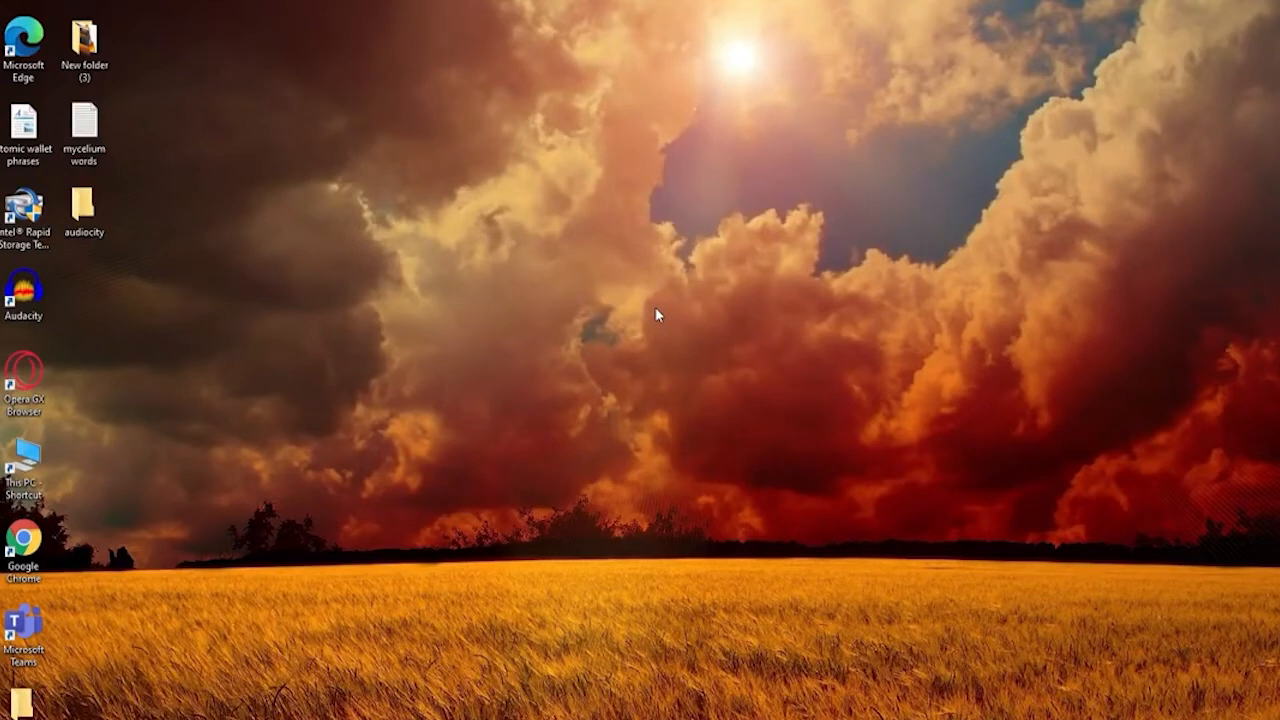
mouse_move(612, 348)
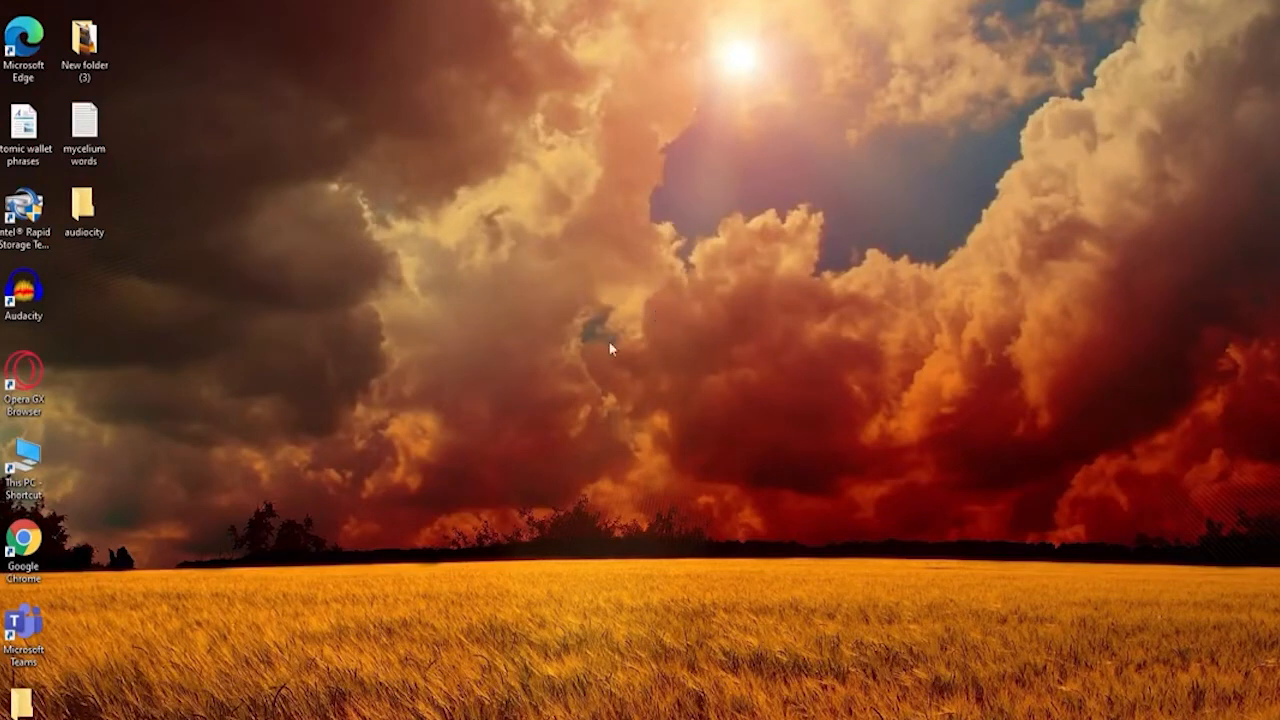
mouse_move(828, 264)
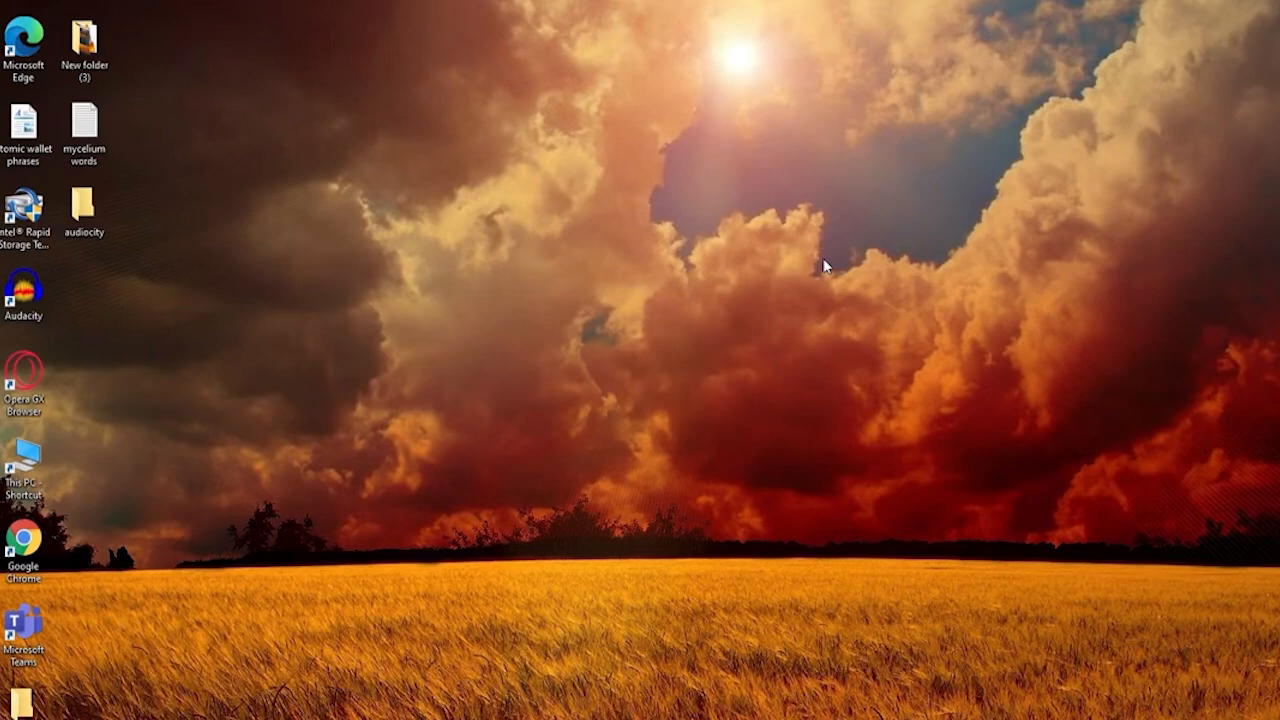
mouse_move(558, 680)
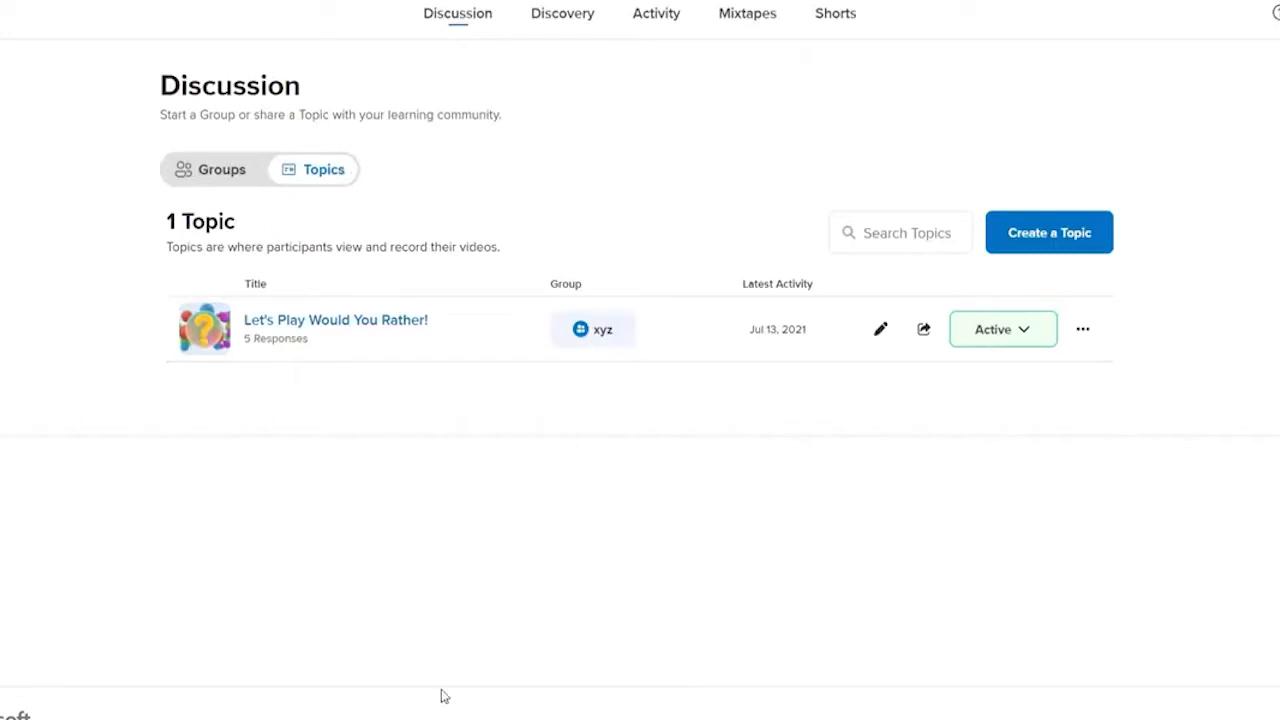
mouse_move(632, 468)
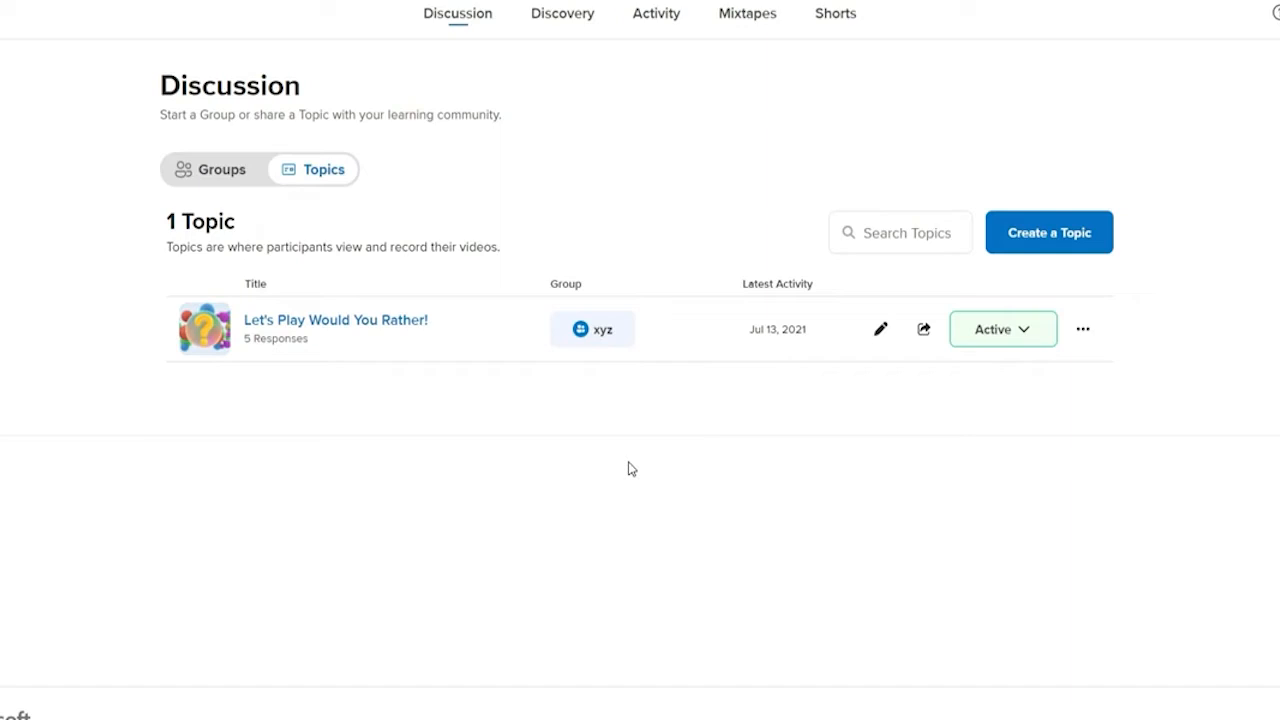
mouse_move(490, 210)
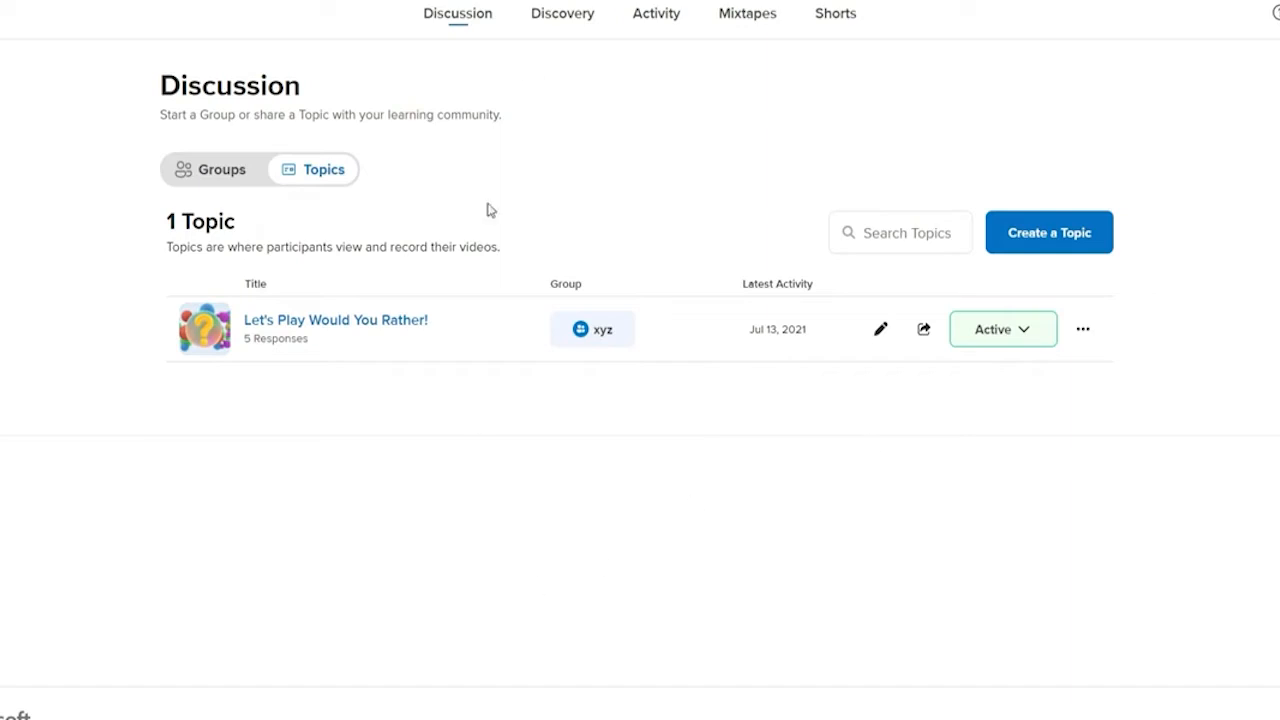
mouse_move(364, 312)
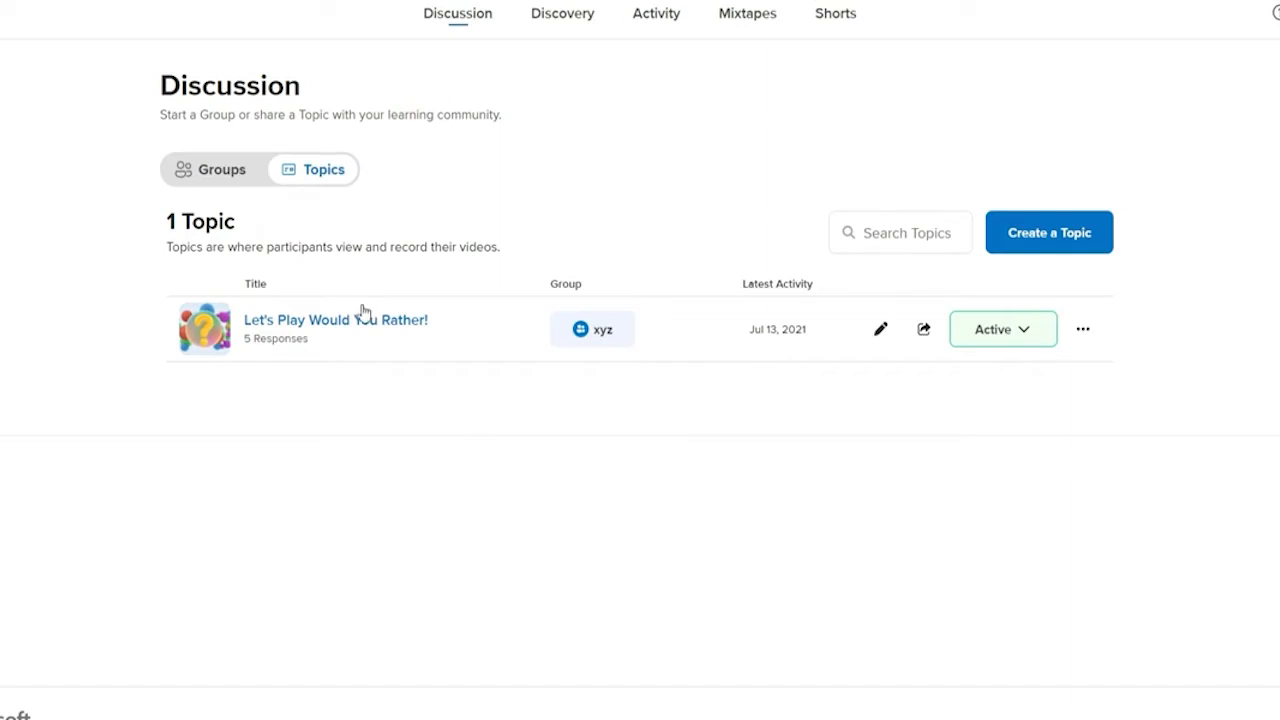
Step: Bring up the editable settings of the 'Let's Play Would You Rather!' topic
left_click(336, 320)
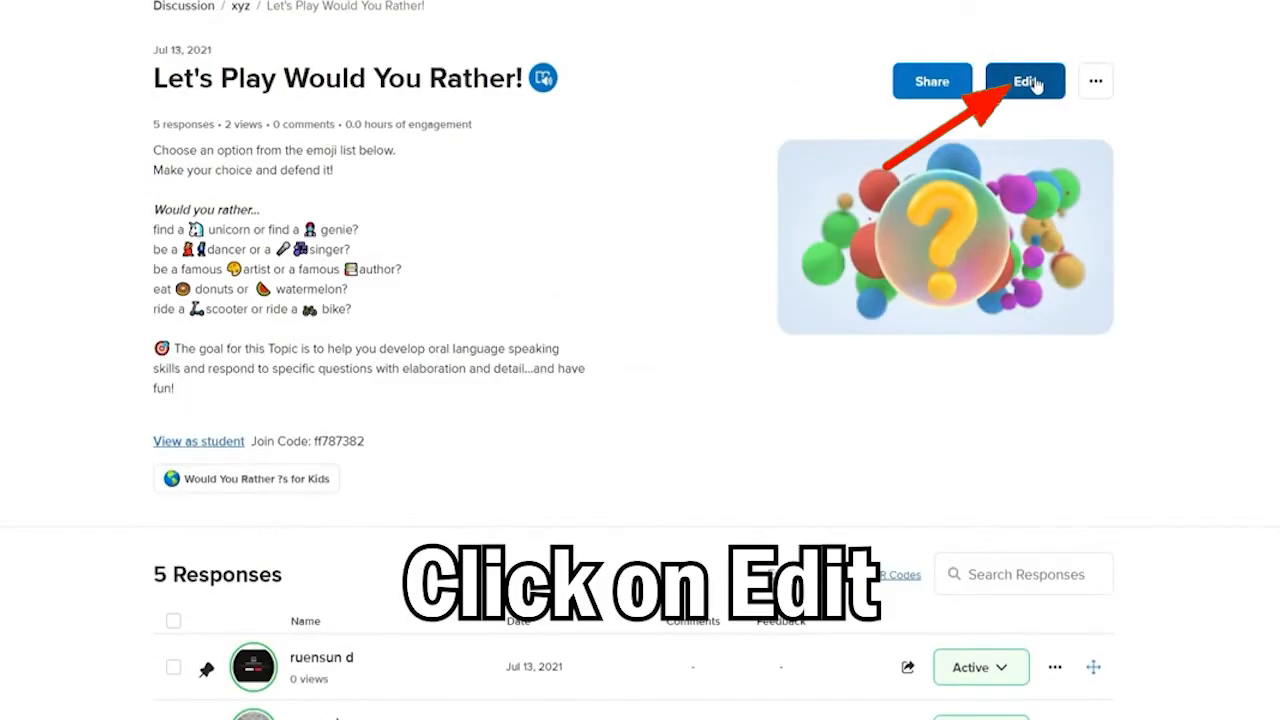
left_click(1024, 80)
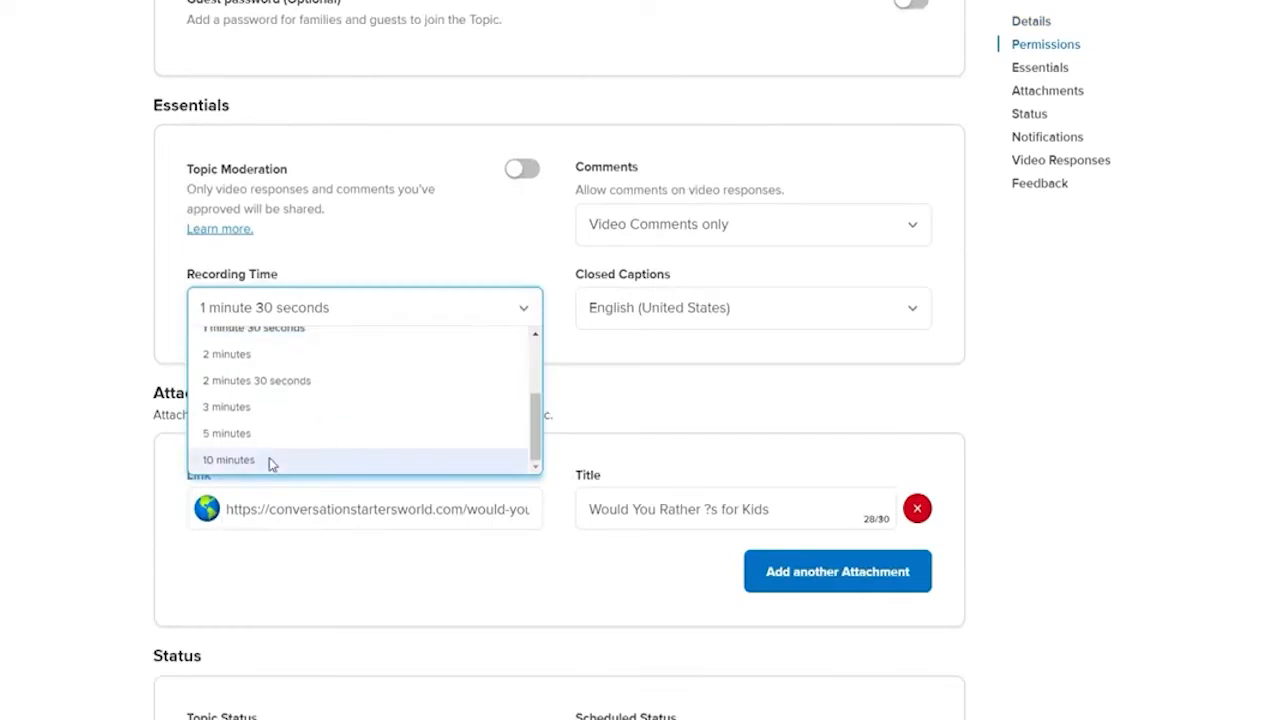
Step: Set the Recording Time to 10 minutes and save with Update Topic
left_click(228, 458)
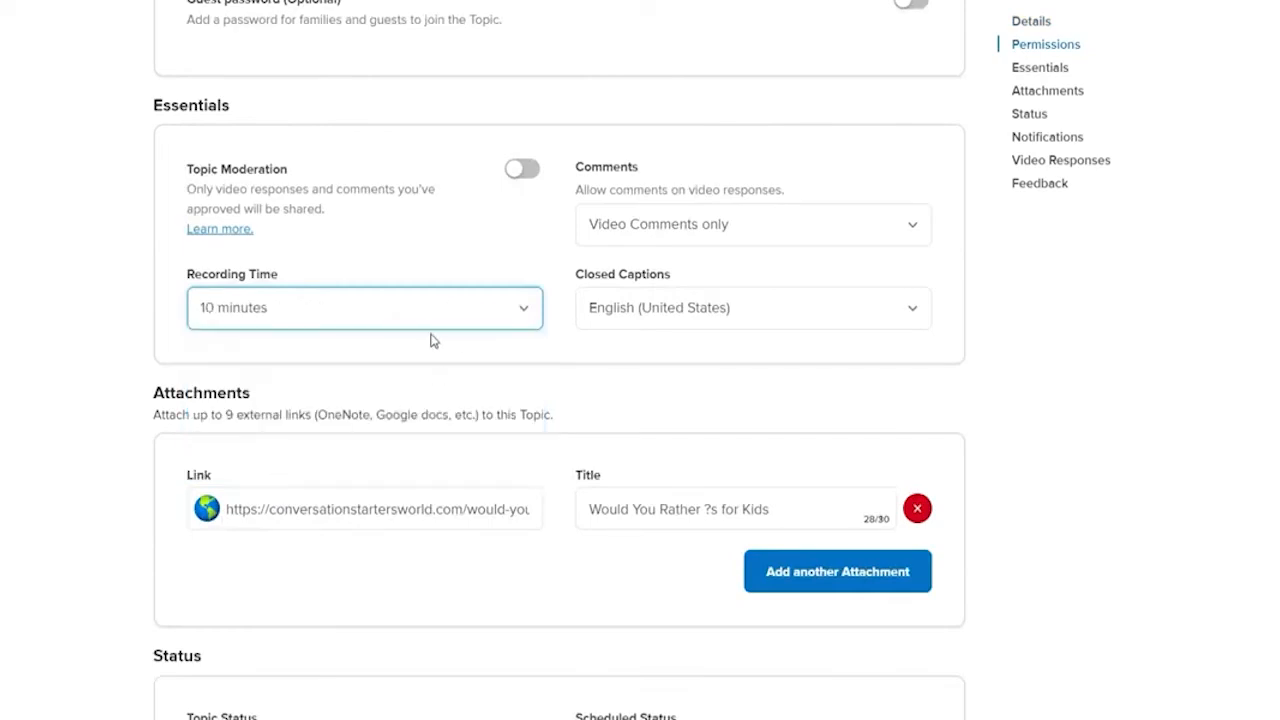
scroll("down", 3)
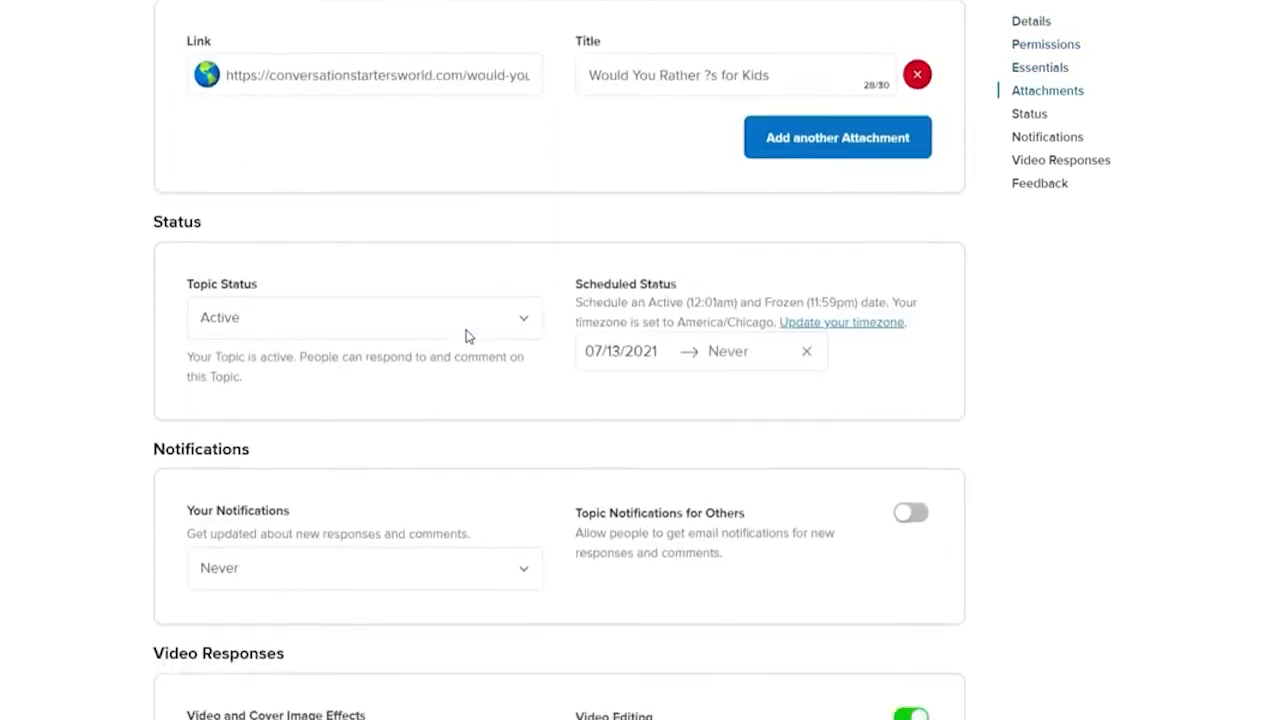
left_click(904, 612)
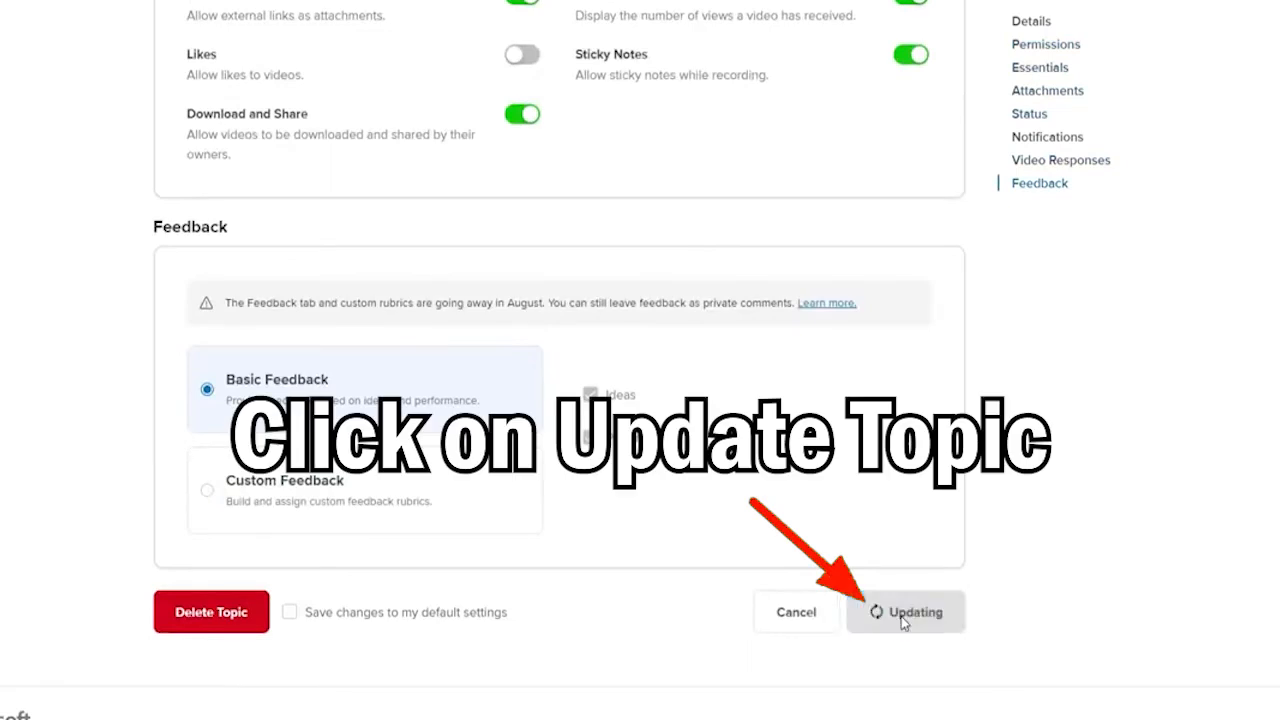
left_click(906, 612)
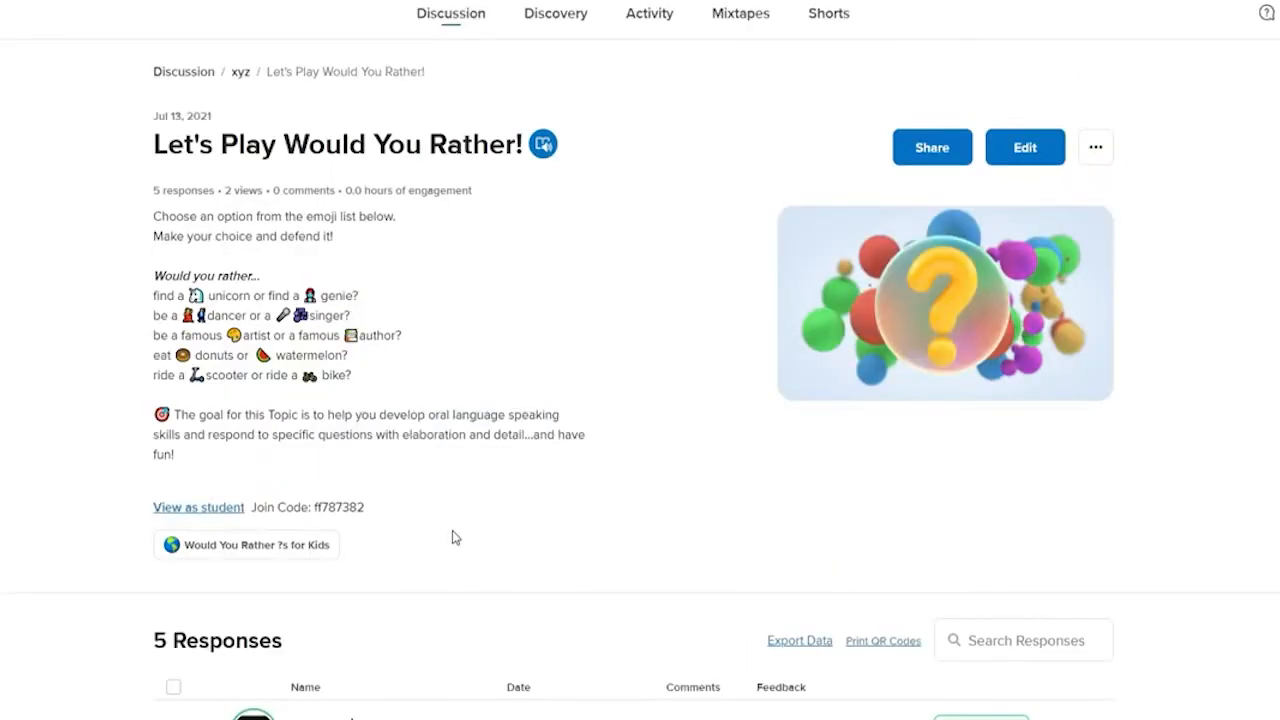